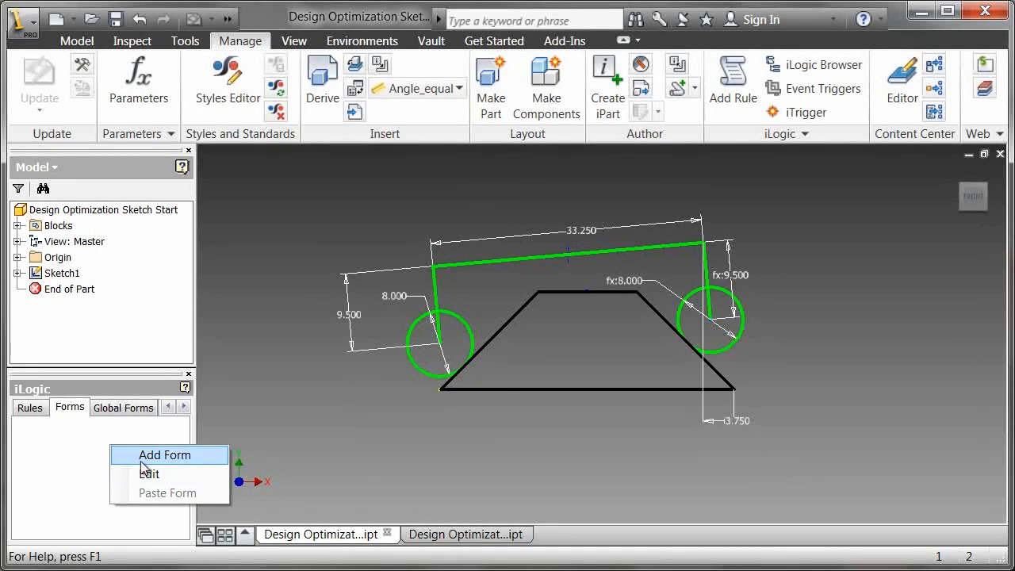
Add Form 1 holding the Wheel_Diameter, ground_Clearance, Between_Centers and Drive parameters
click(164, 455)
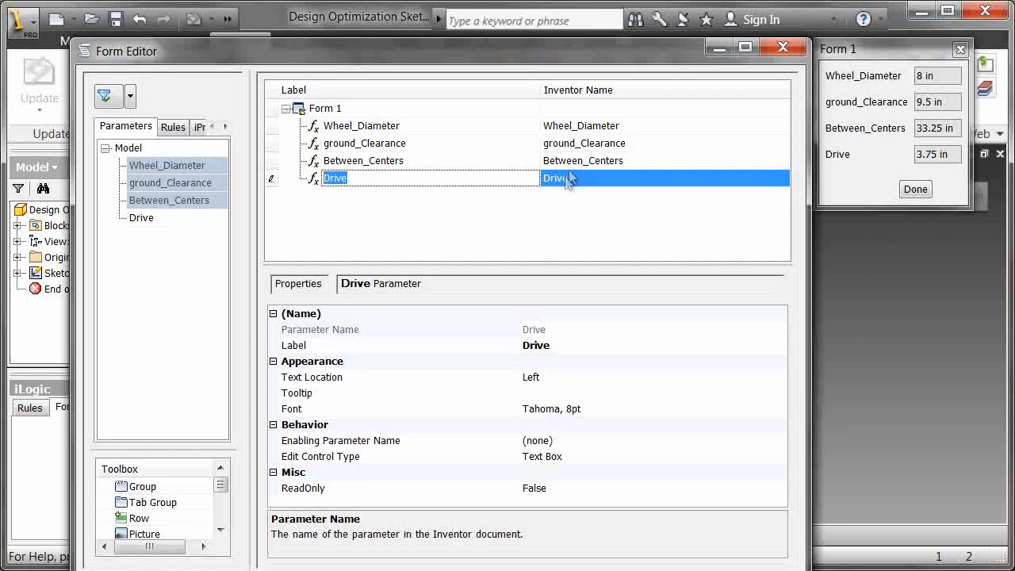
Change Drive's control to Slider with maximum 12 and step size 0.25
click(778, 456)
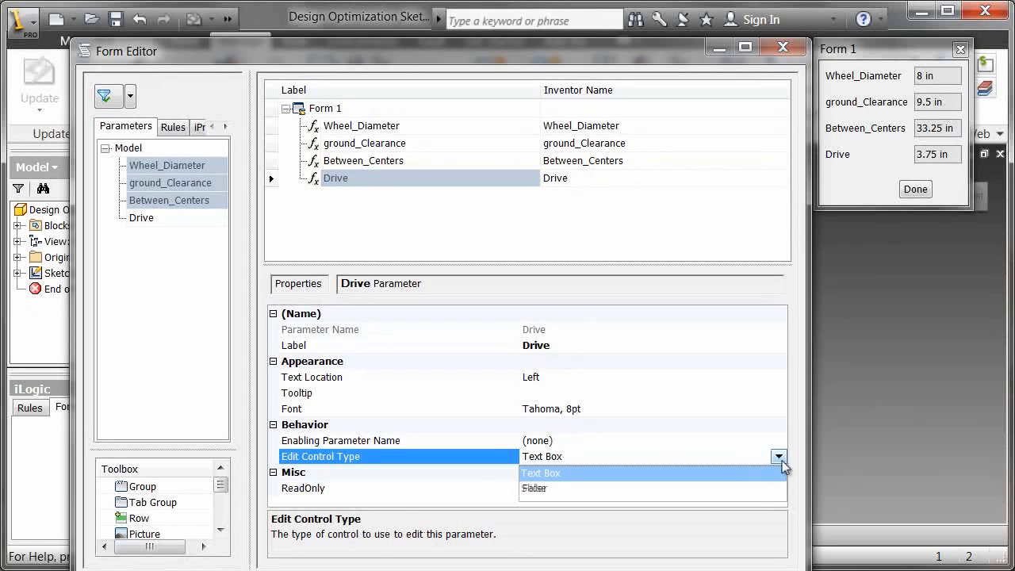
click(534, 487)
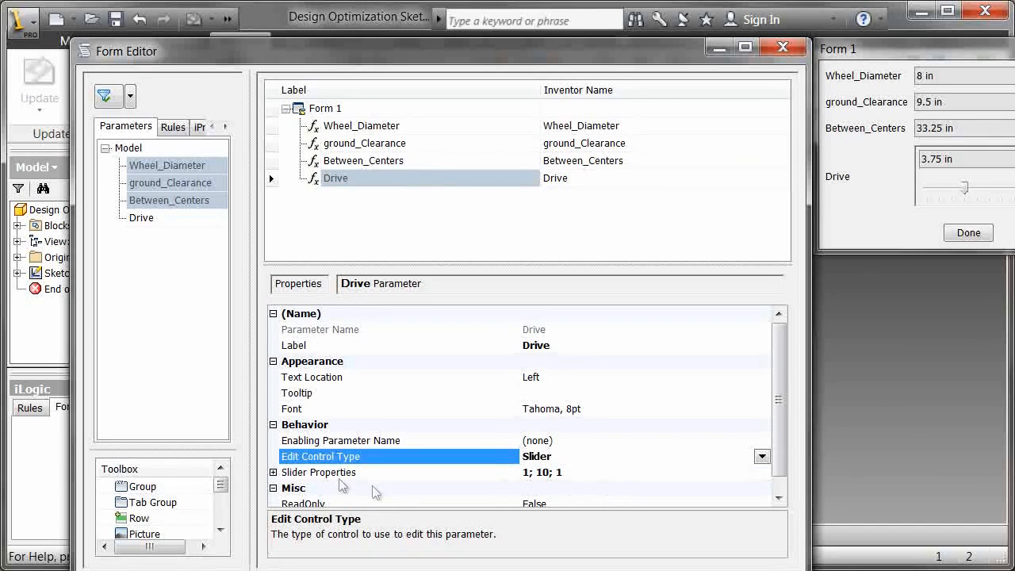
click(319, 472)
text(12)
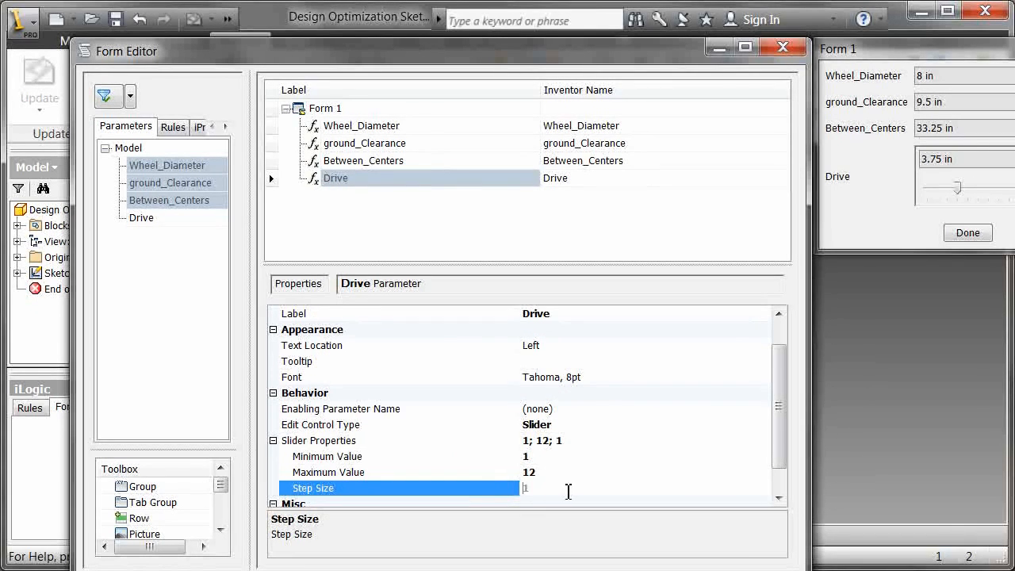
text(.2)
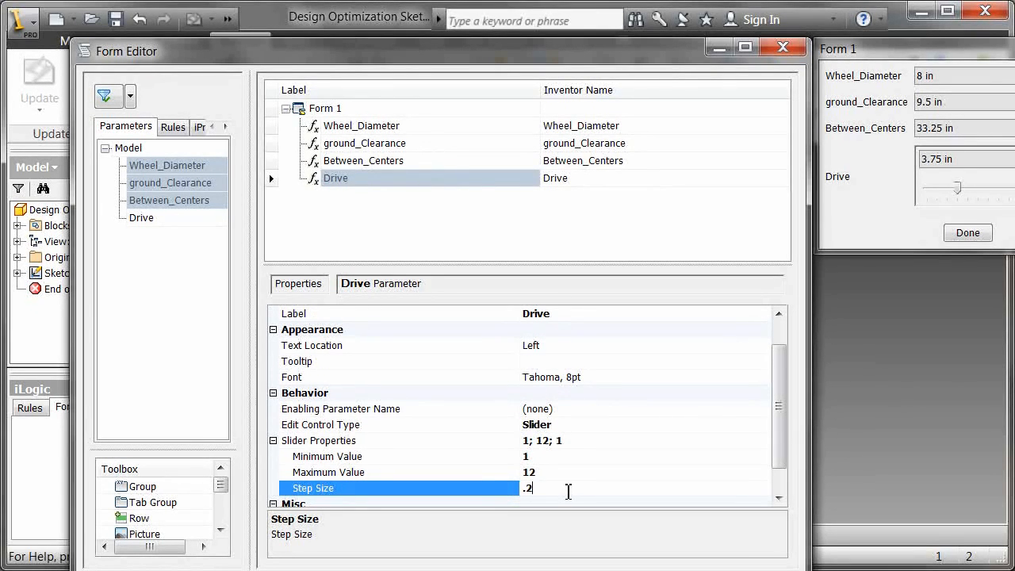
text(5)
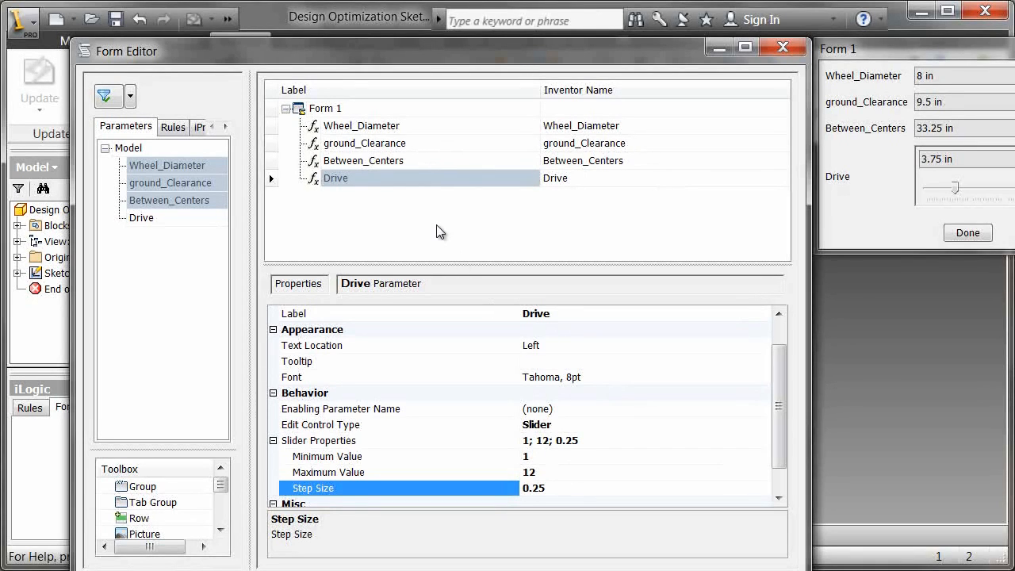
Switch Wheel_Diameter and ground_Clearance to Slider controls, with clearance stepping 0.25
click(361, 125)
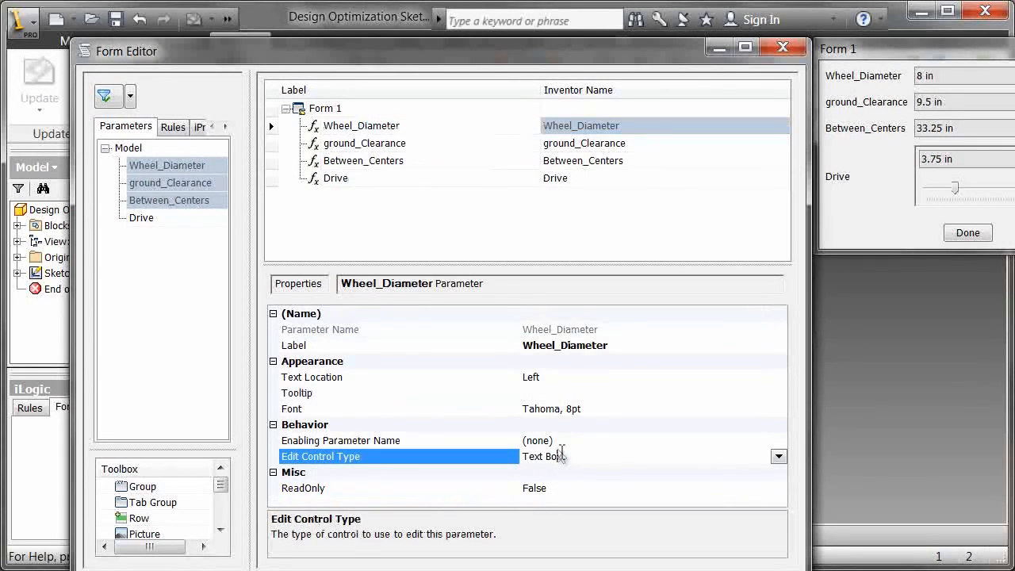
click(778, 456)
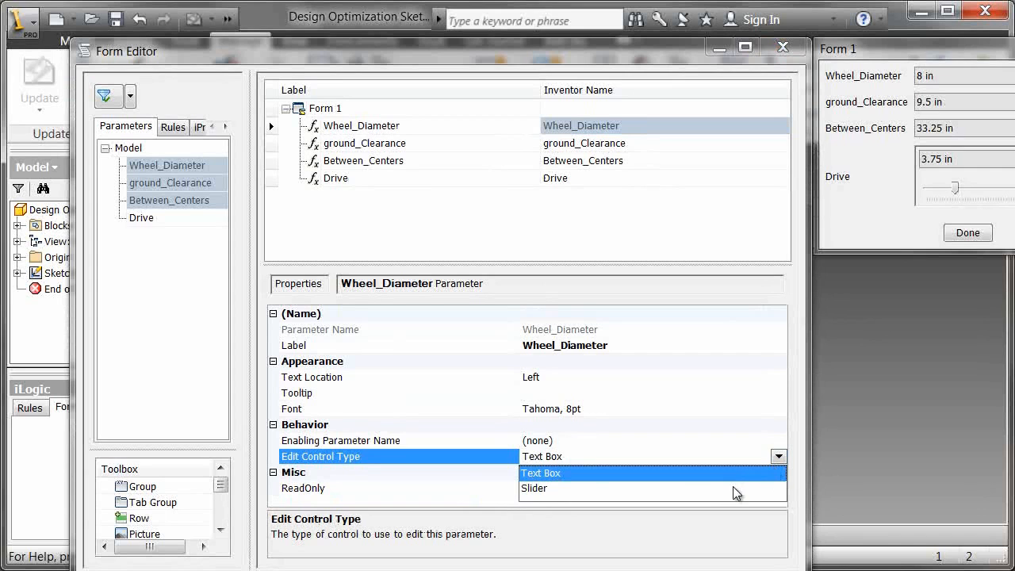
click(535, 488)
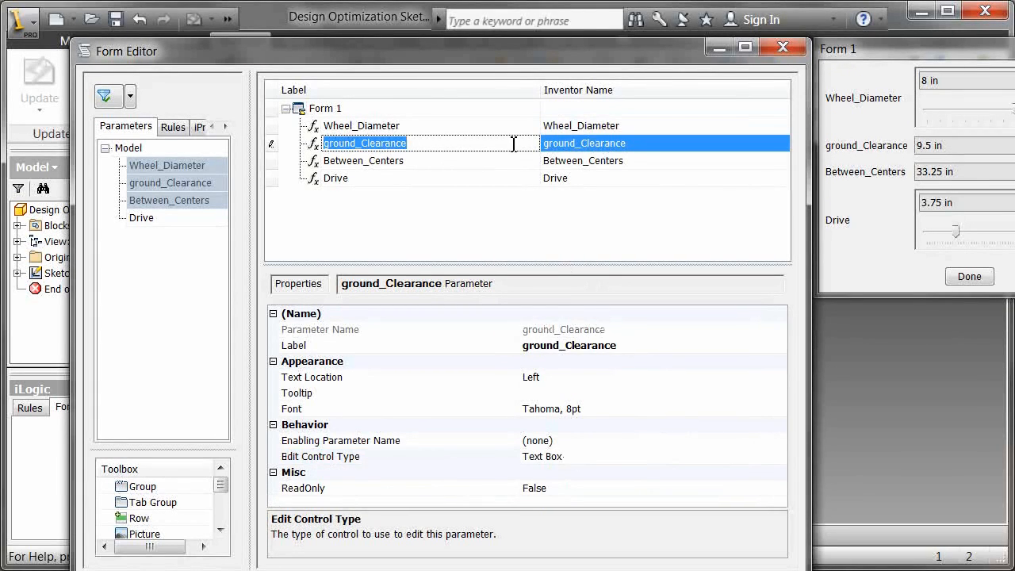
click(778, 456)
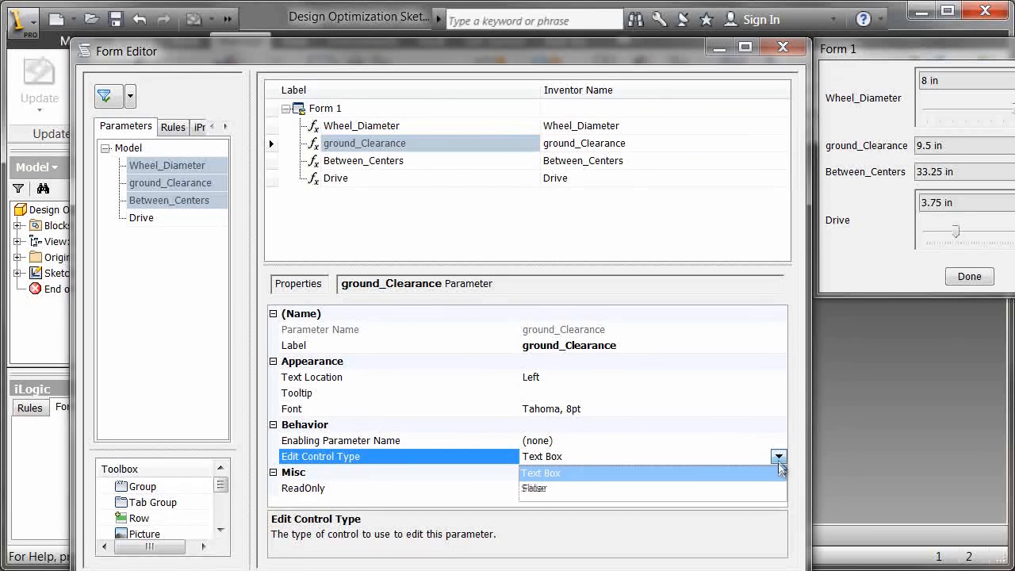
click(536, 489)
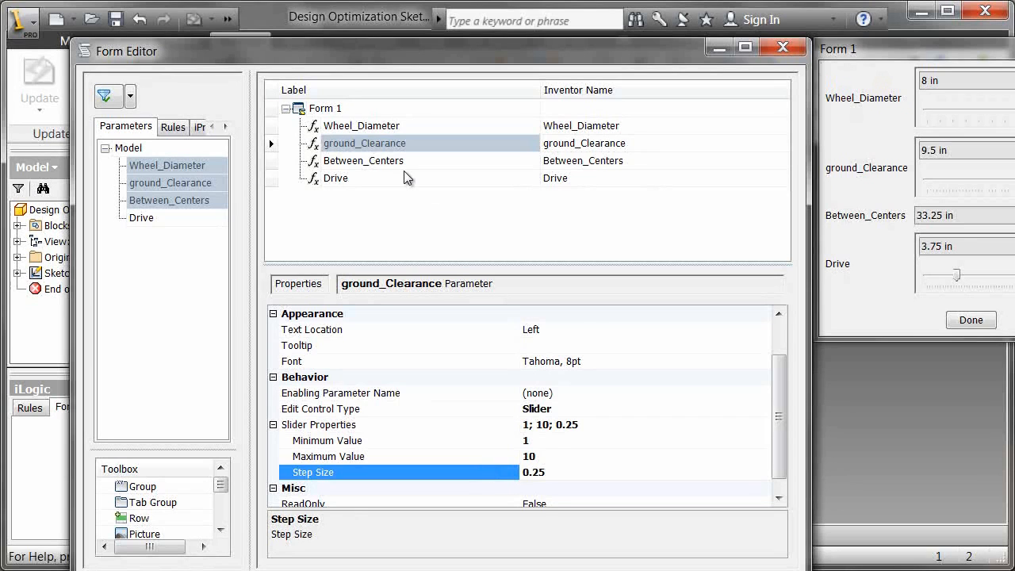
Make Between_Centers a Slider and raise its maximum value to 36
click(363, 160)
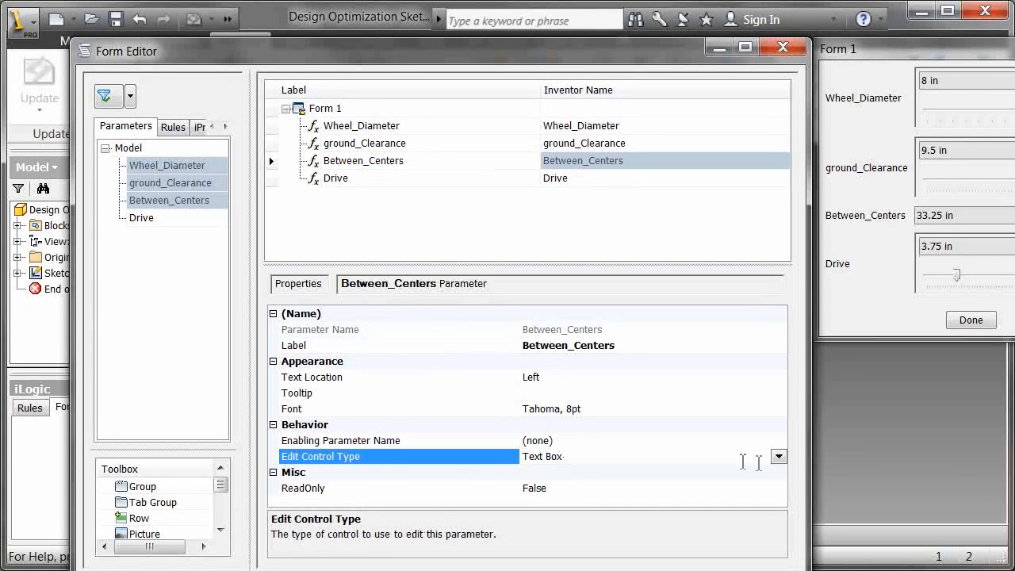
click(779, 455)
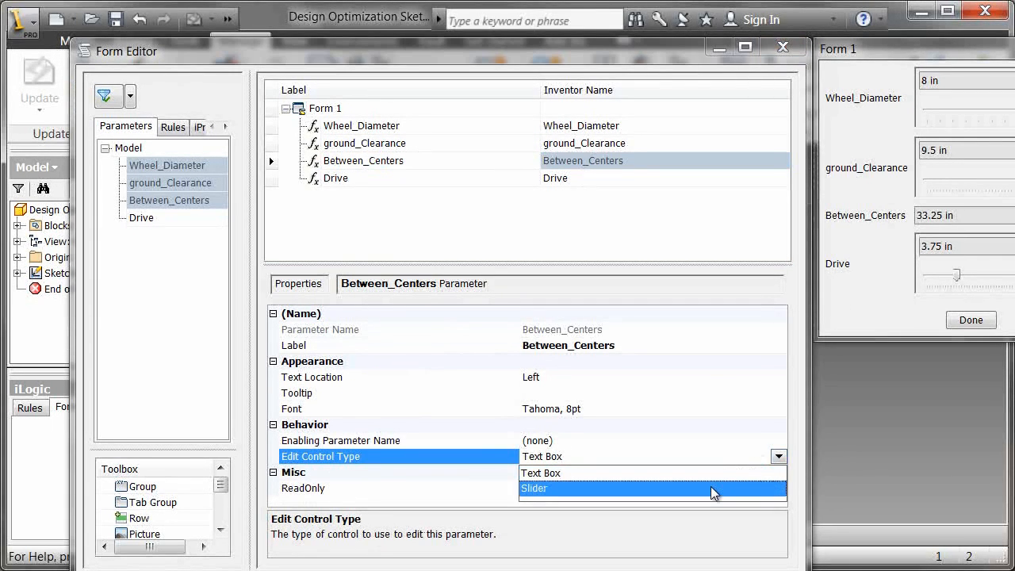
click(535, 488)
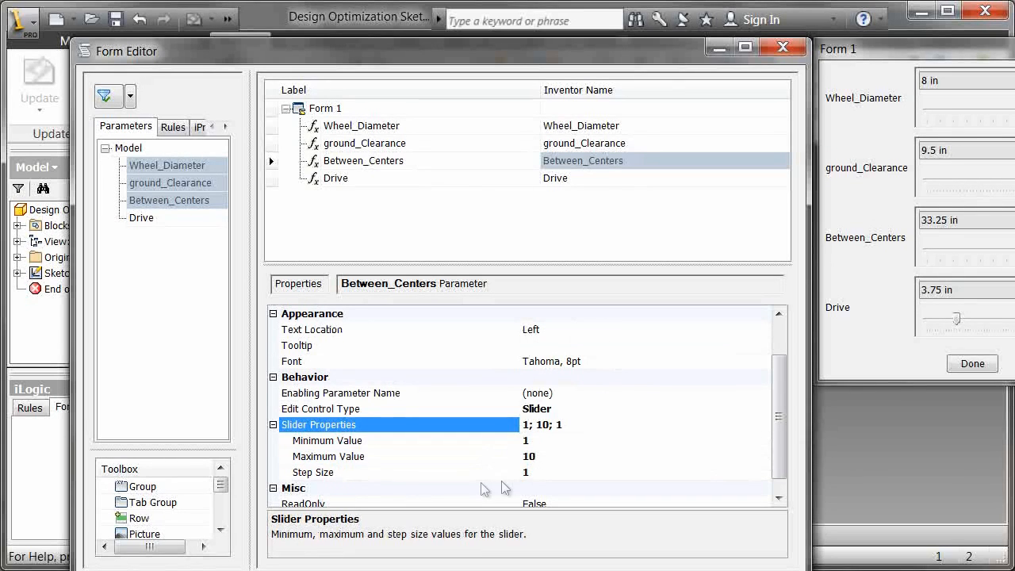
click(357, 456)
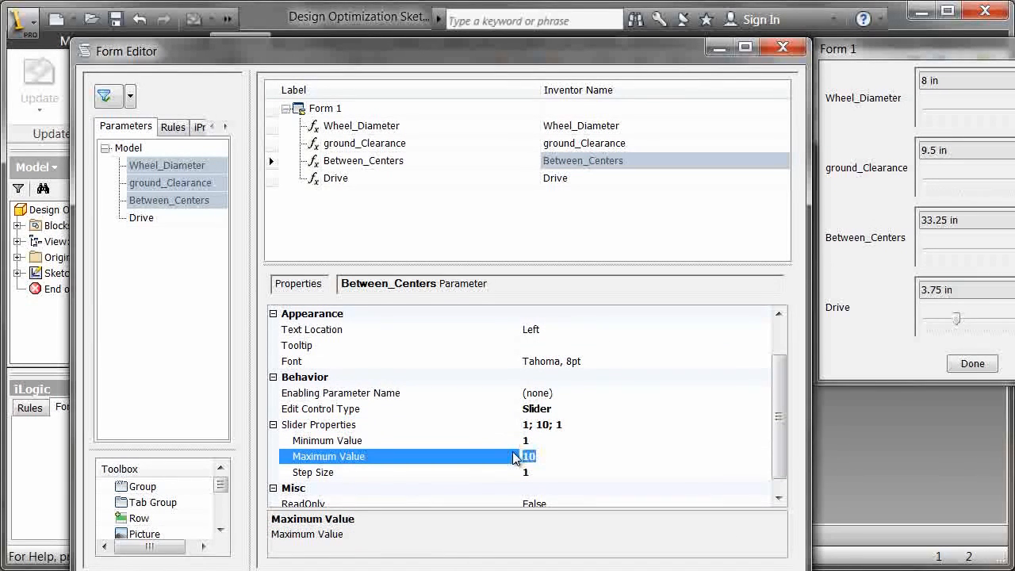
text(36)
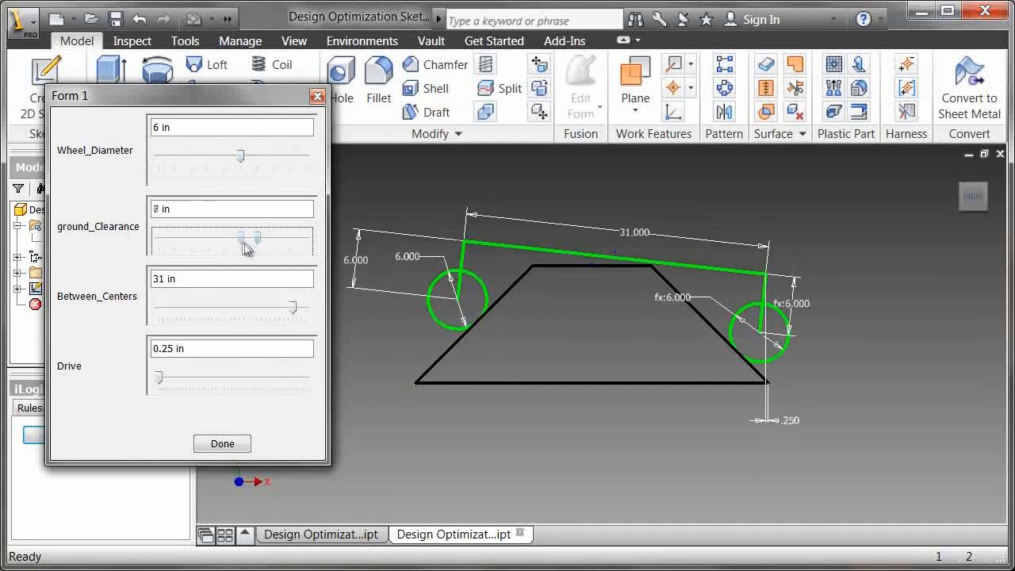
Raise ground clearance to 7 inches and drag drive up to 10.75 inches
drag(247, 236, 258, 236)
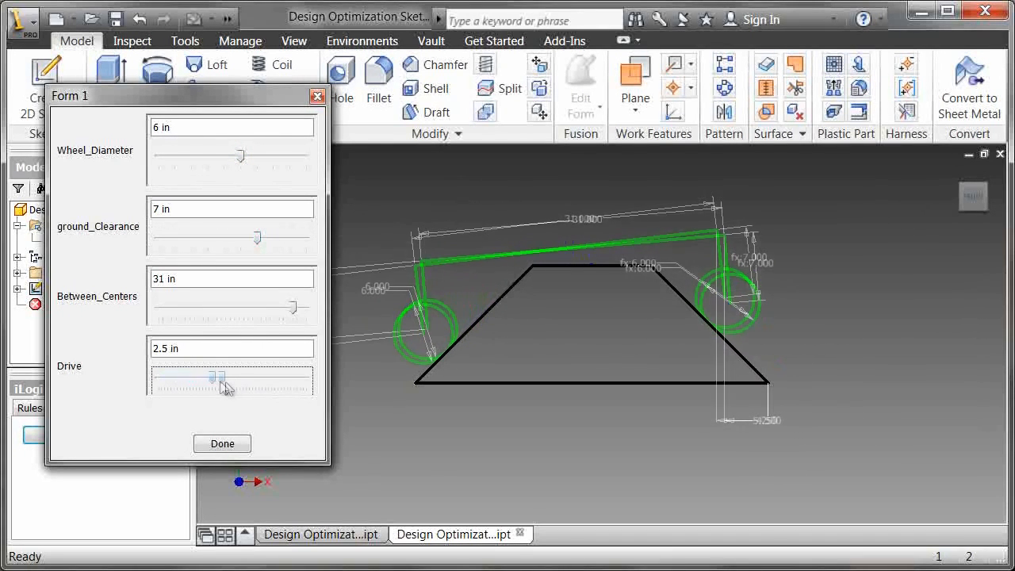
drag(210, 382, 158, 382)
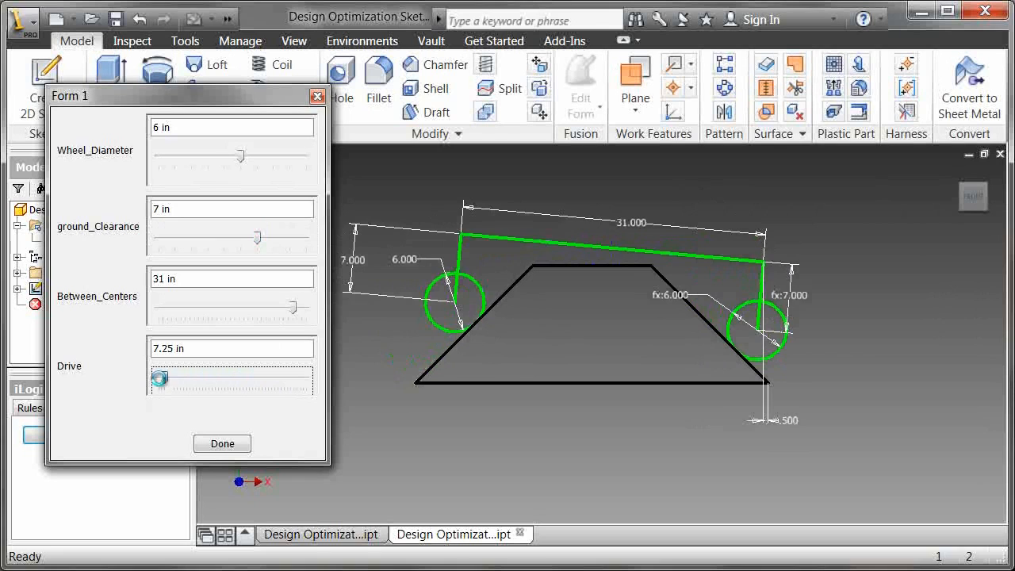
drag(159, 381, 214, 381)
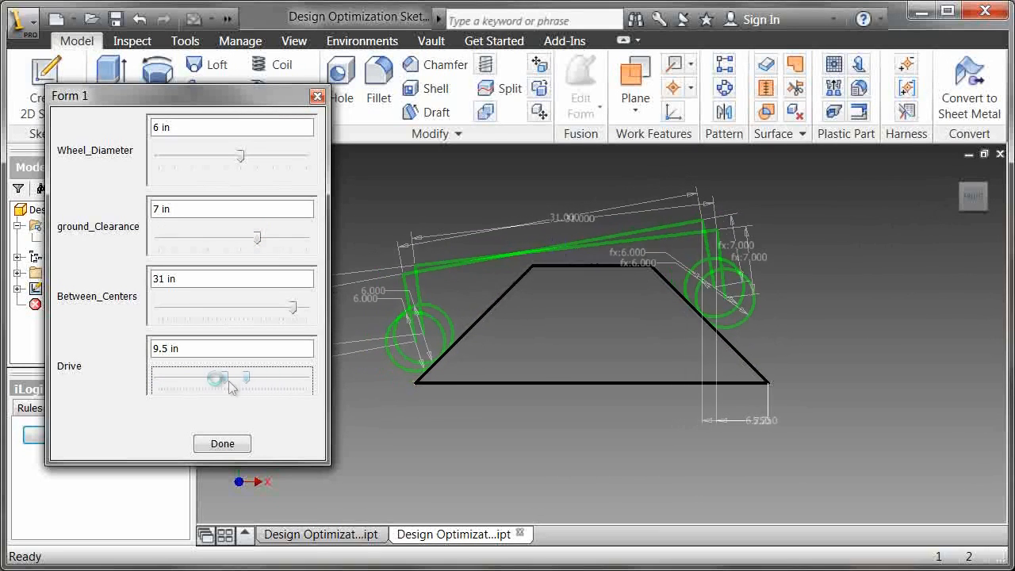
drag(222, 381, 270, 380)
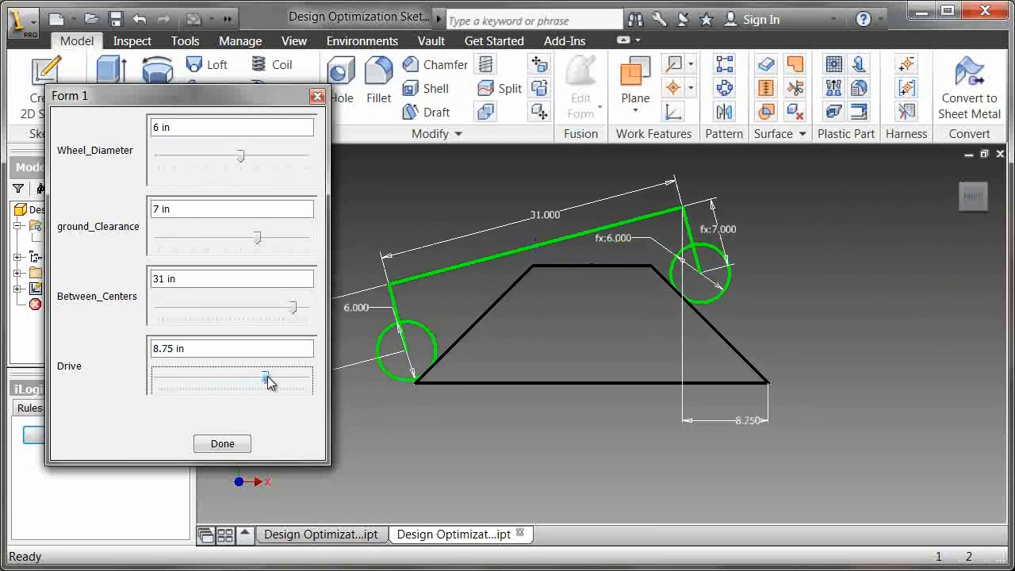
drag(269, 383, 300, 383)
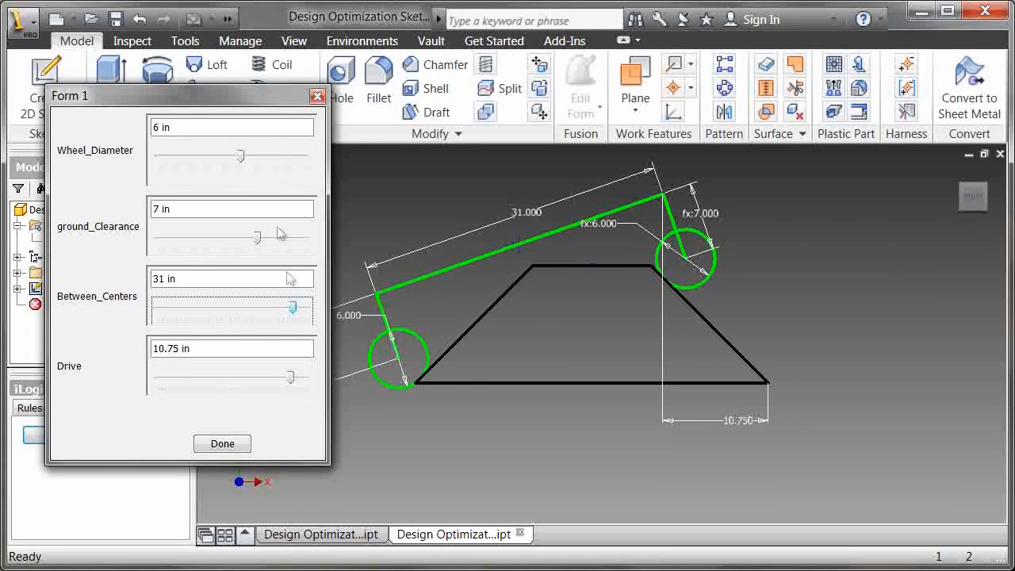
Set wheel diameter to 4, clearance to 6, and between centers to 27 inches
drag(242, 155, 222, 162)
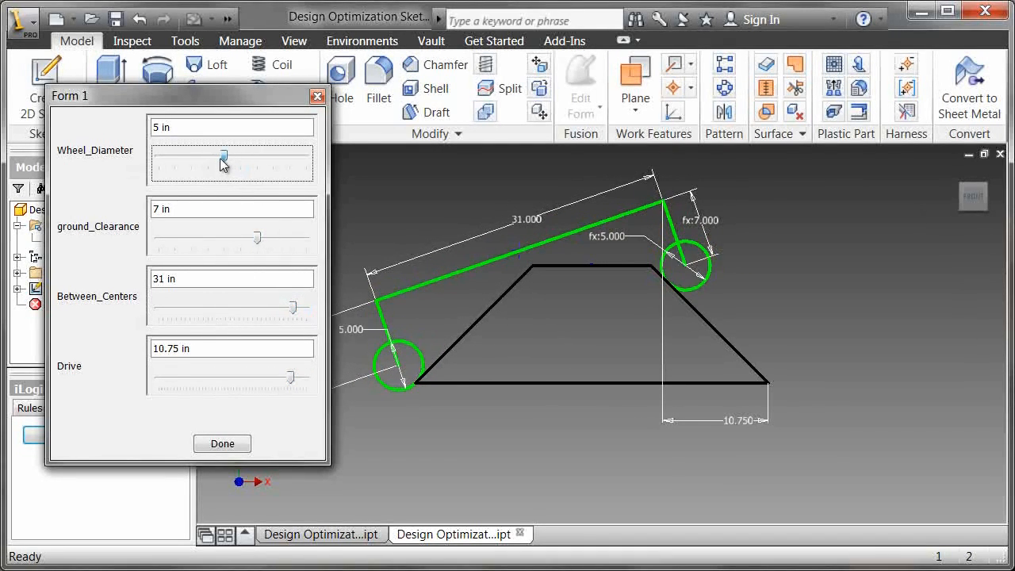
drag(224, 157, 208, 156)
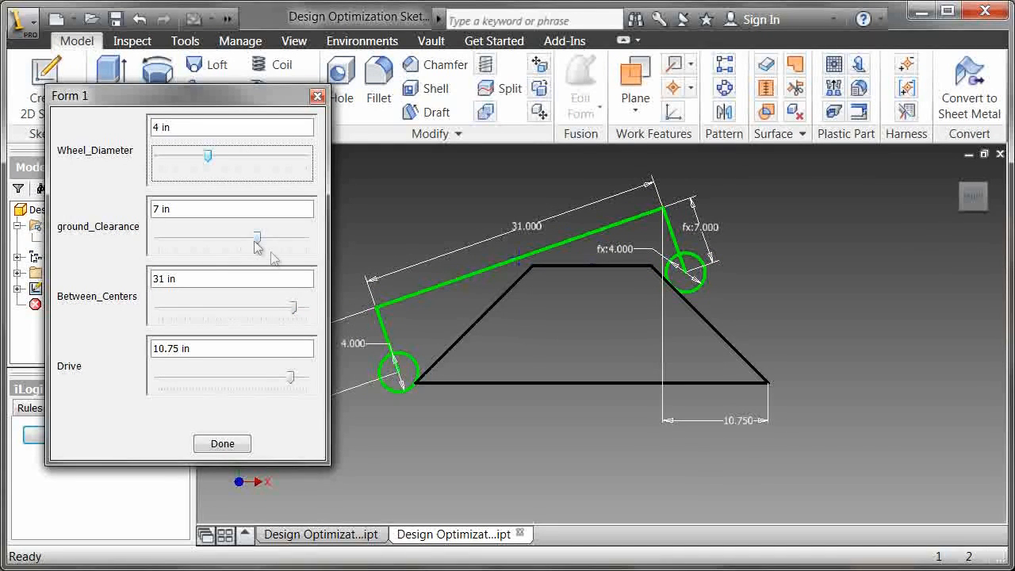
drag(257, 243, 242, 243)
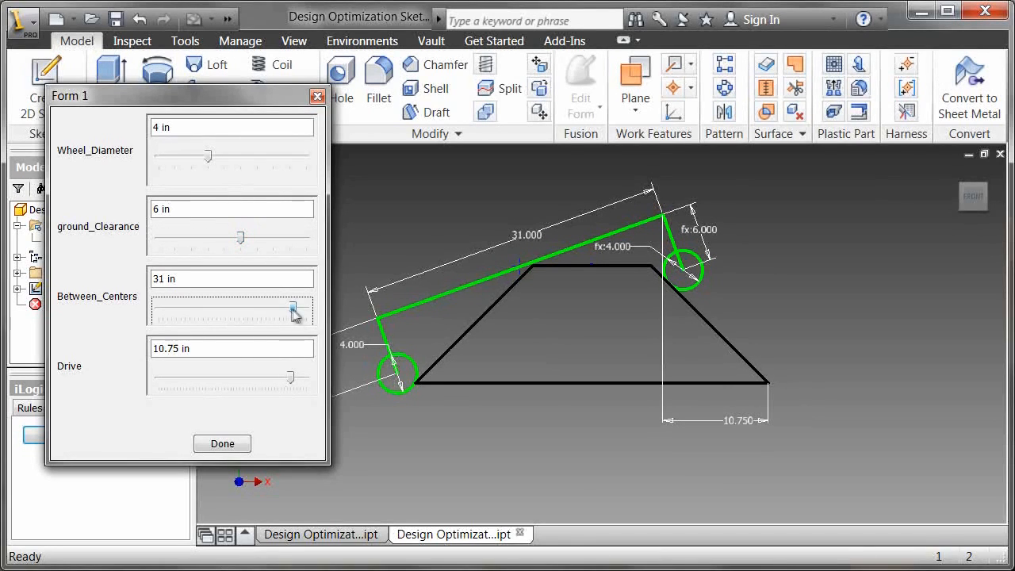
drag(293, 311, 307, 312)
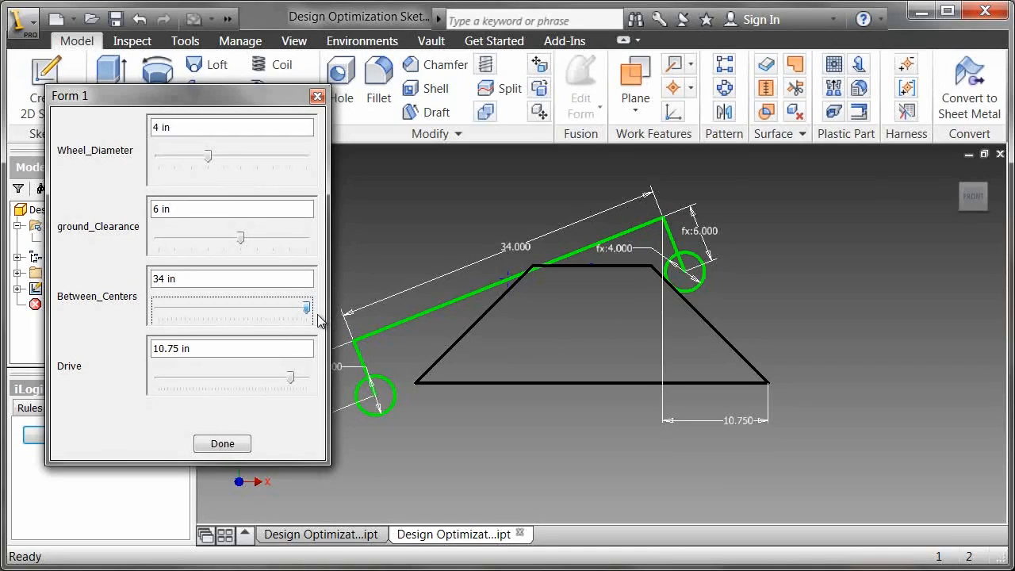
drag(306, 307, 278, 307)
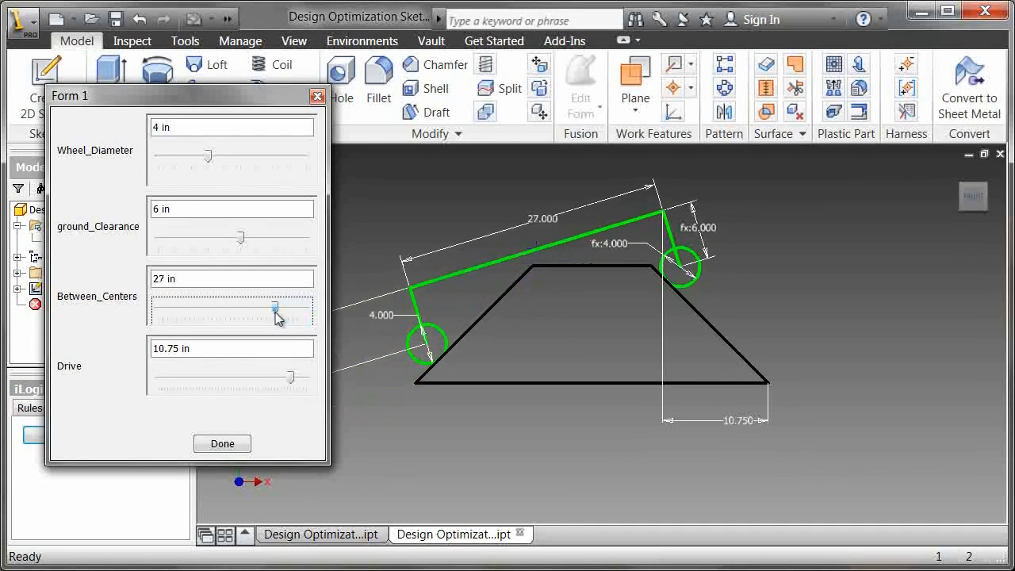